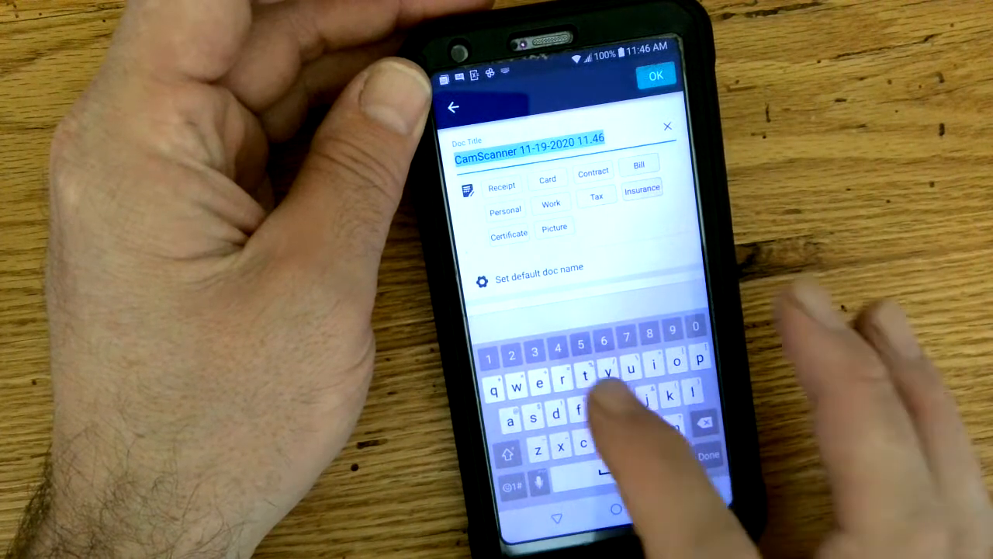
- Rename the new scan from its date-stamped title to 'test 2'
text(test 2)
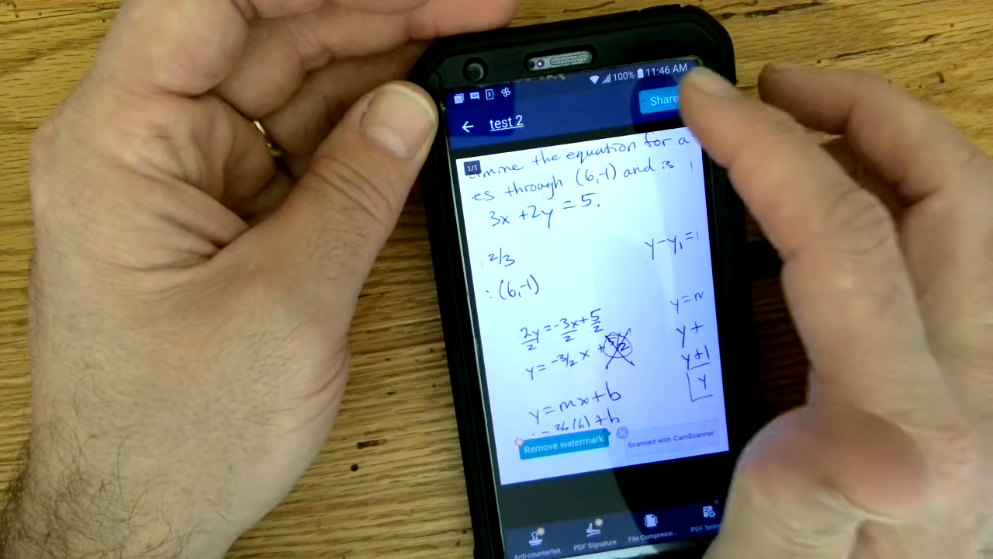
- Open the Share via menu for the 'test 2' document
click(663, 98)
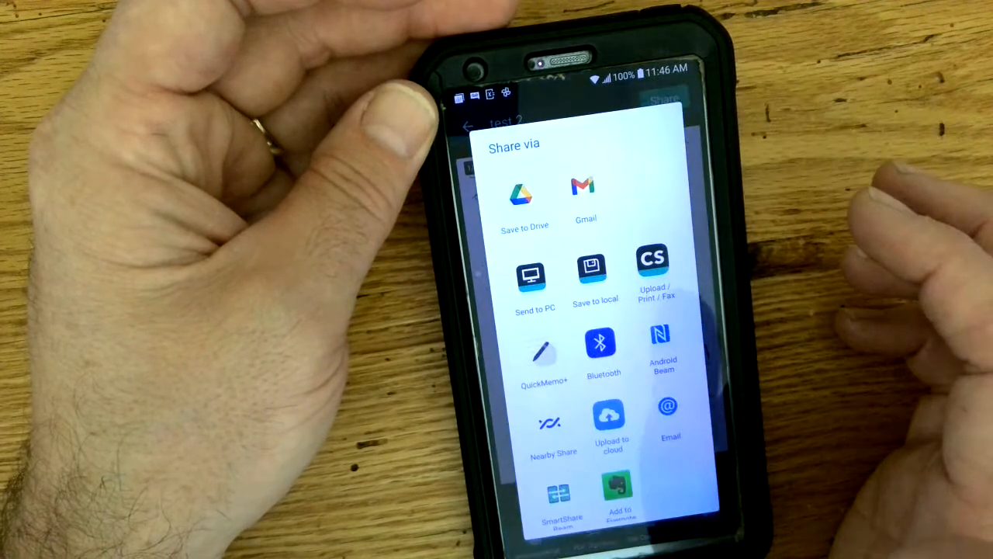